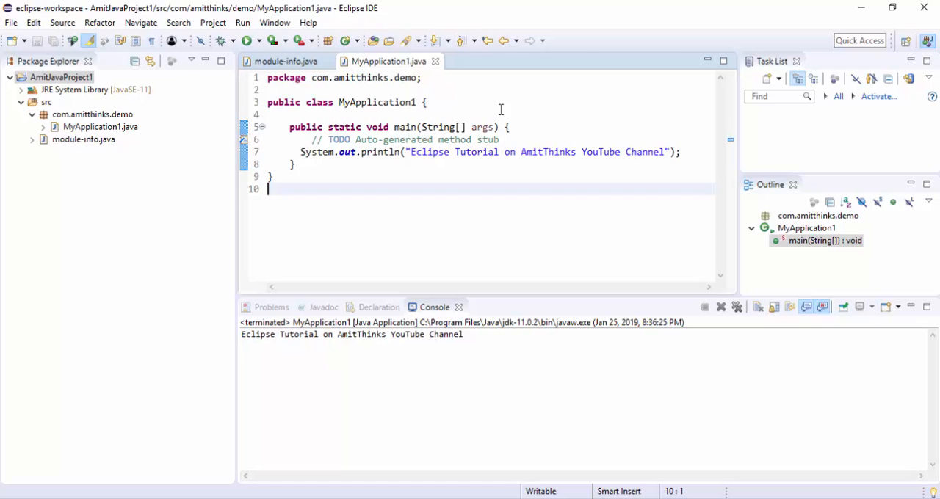
pyautogui.moveTo(465, 105)
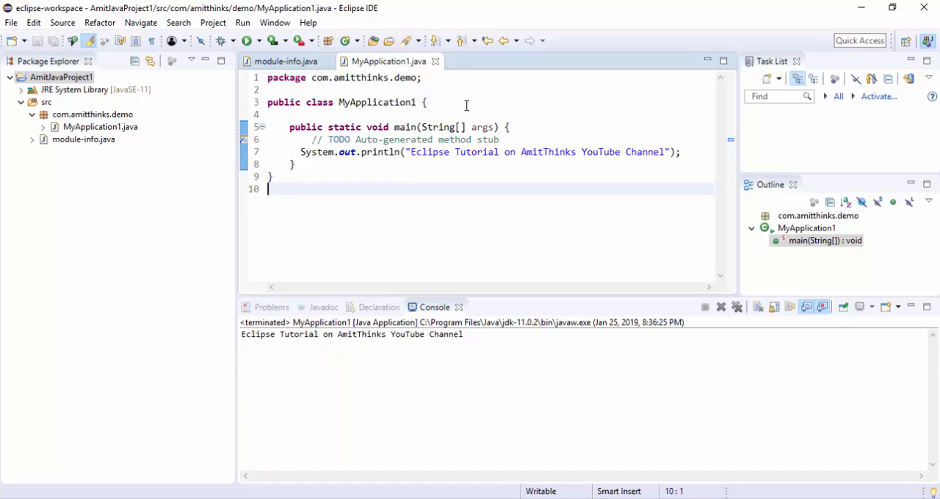
# - Bring up Window > Preferences and filter the settings pages by 'color'
pyautogui.click(275, 22)
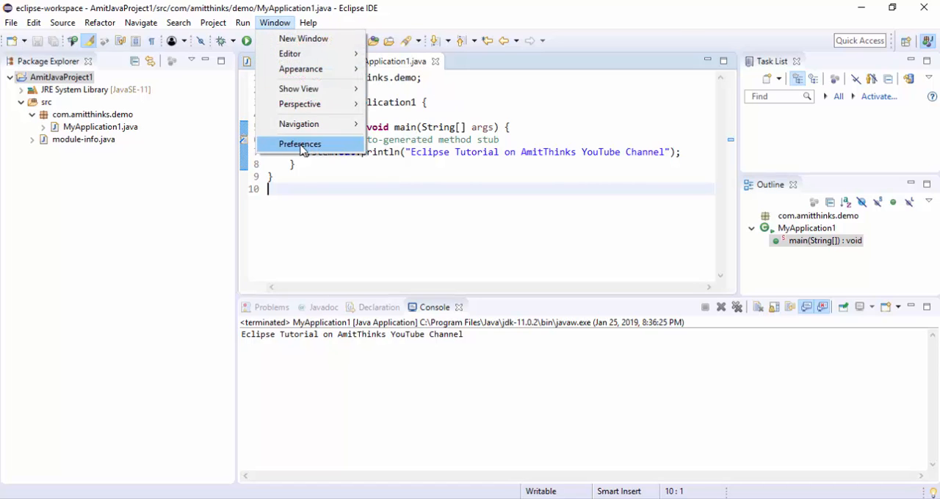
pyautogui.click(300, 144)
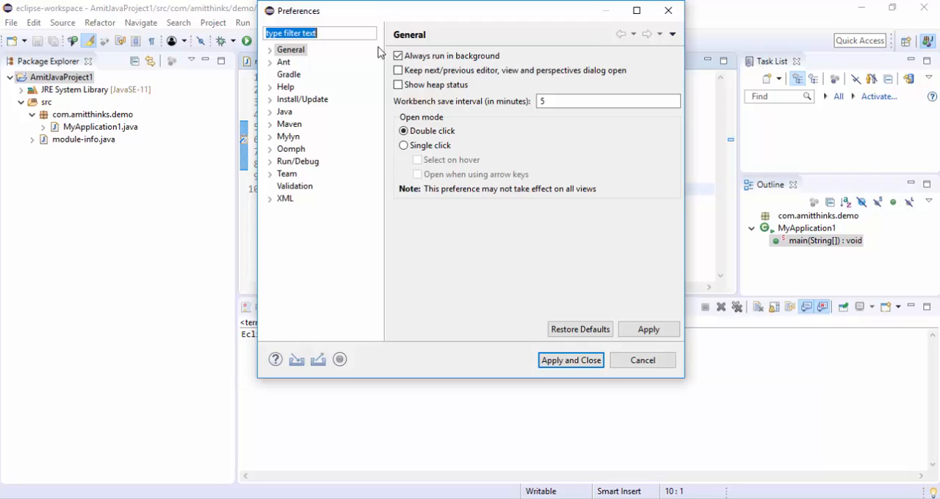
pyautogui.write('color')
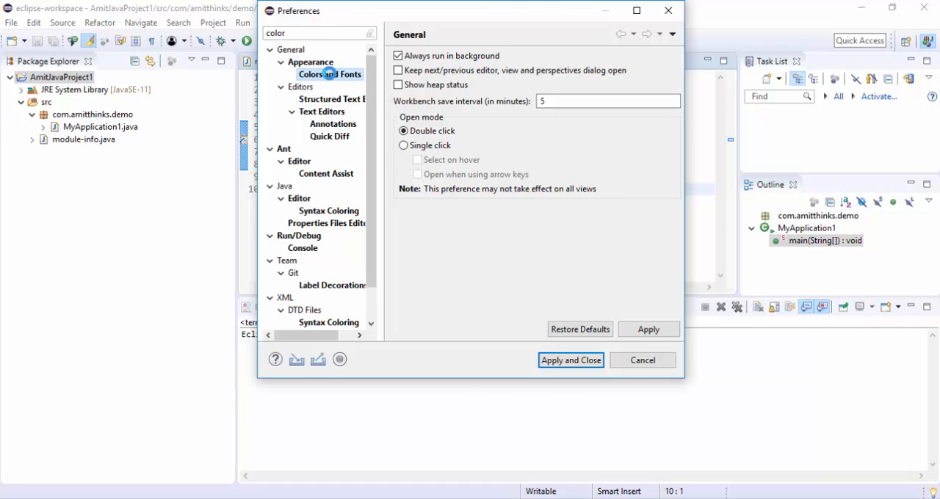
# - Select Java Editor Text Font under Appearance > Colors and Fonts and start editing it
pyautogui.click(329, 73)
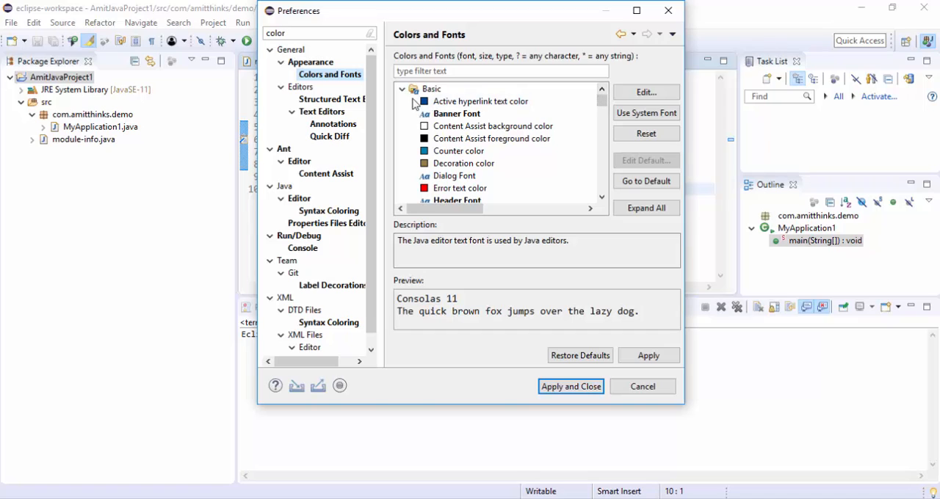
pyautogui.click(481, 102)
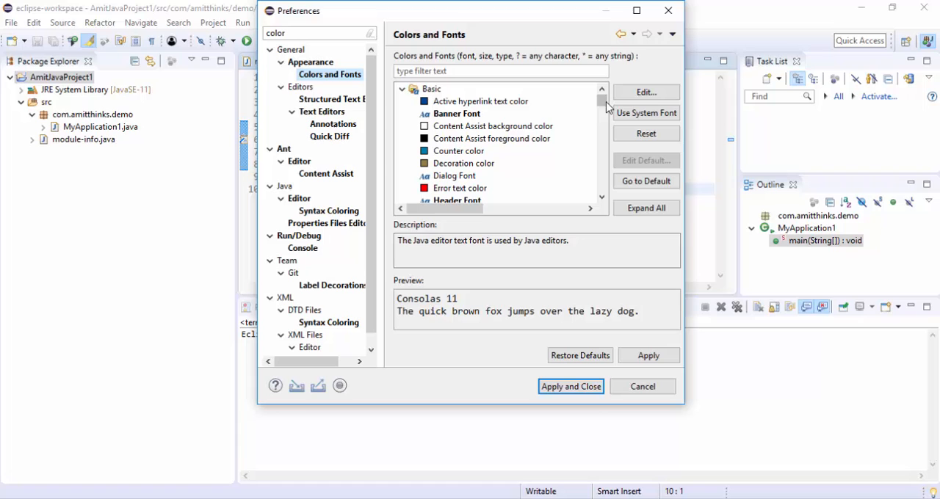
pyautogui.scroll(-3)
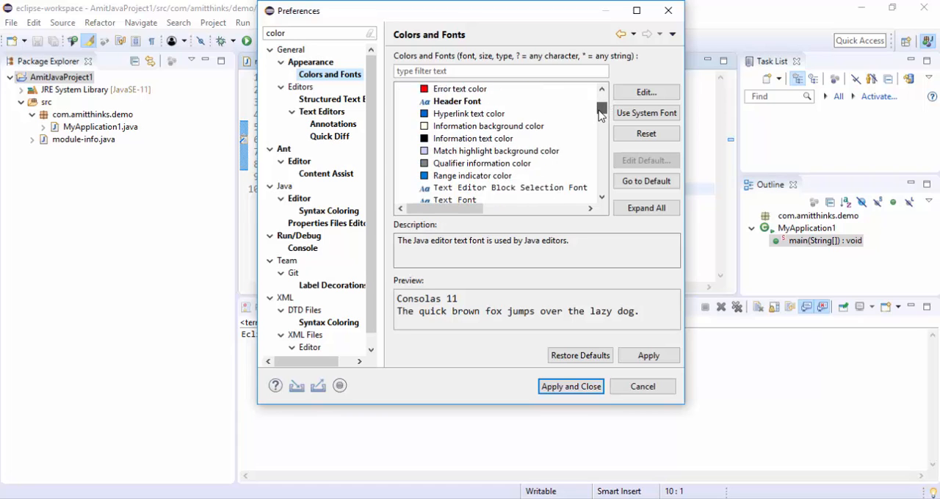
pyautogui.scroll(-3)
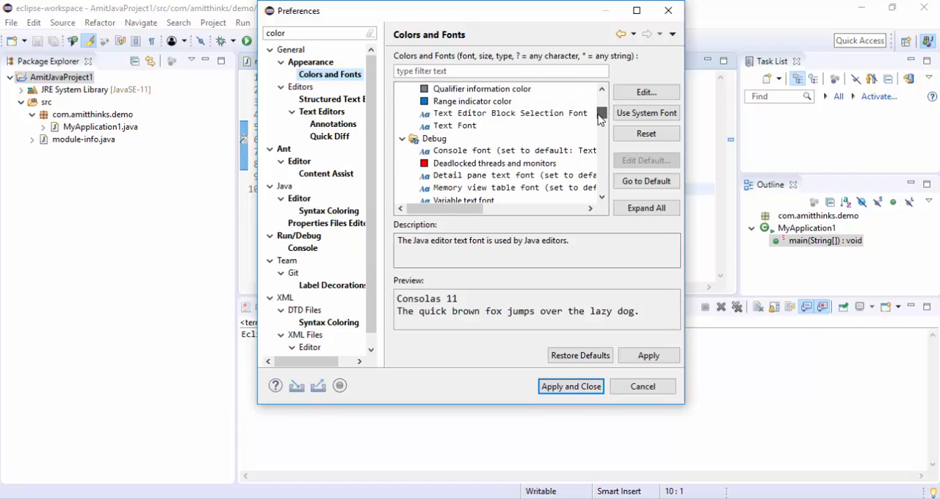
pyautogui.scroll(-3)
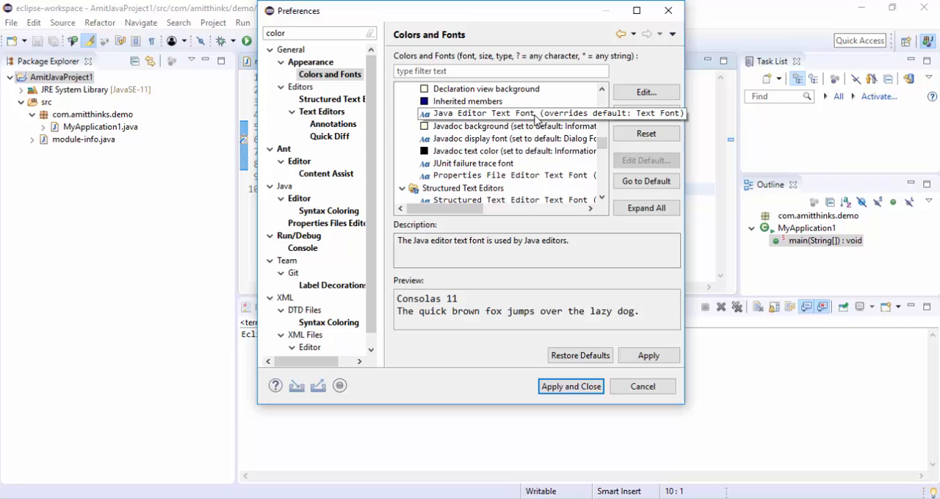
pyautogui.click(514, 113)
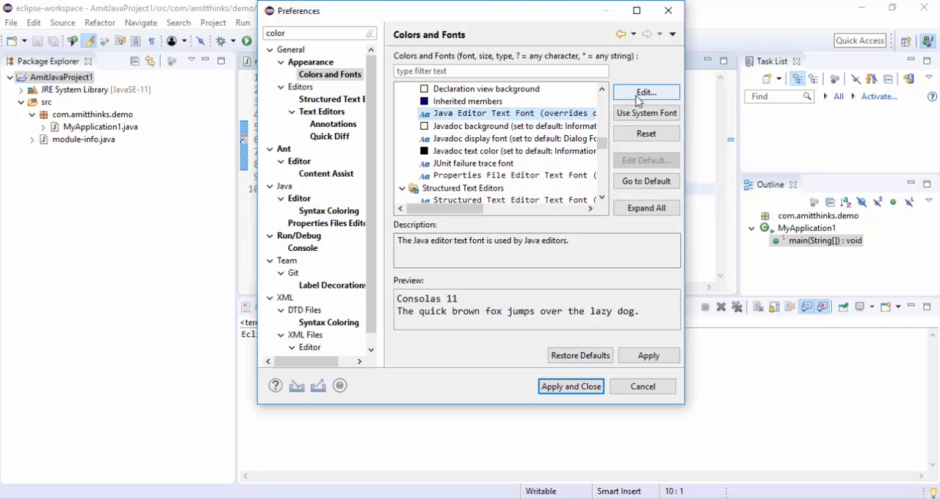
pyautogui.click(646, 92)
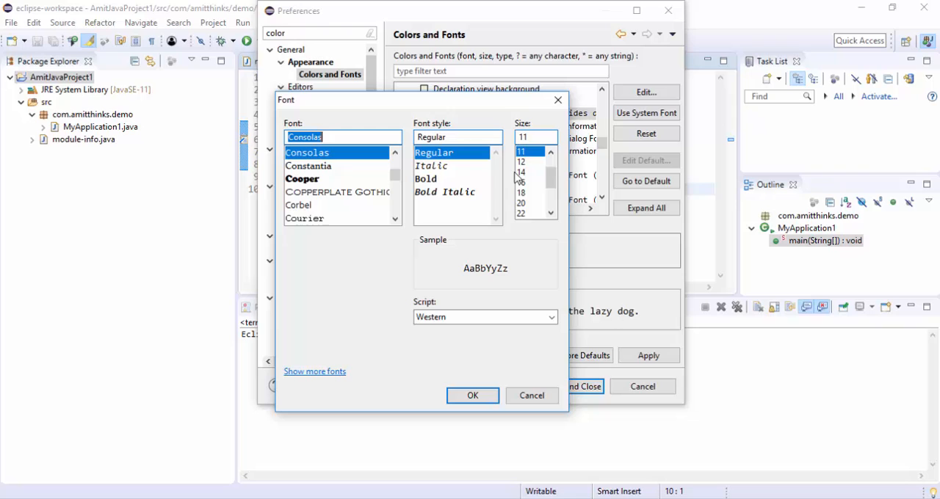
# - Keep Consolas Regular and set the font size to 14 points
pyautogui.click(519, 171)
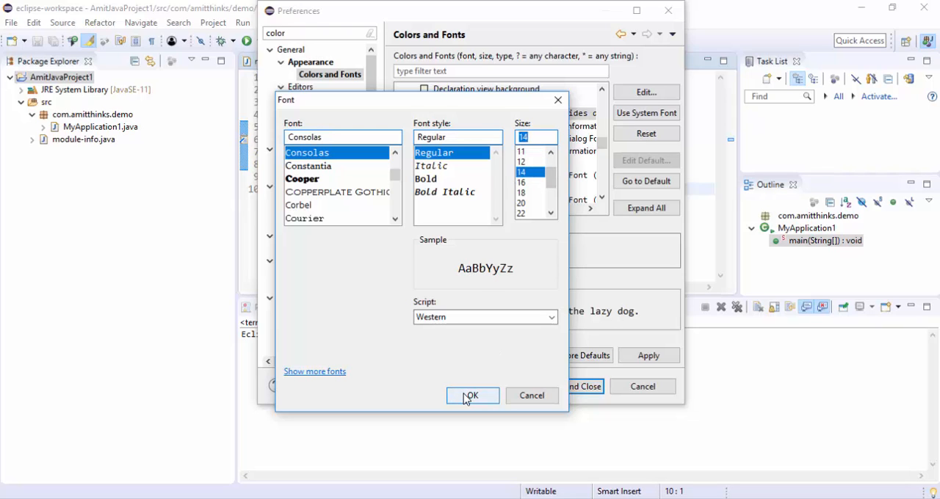
pyautogui.click(471, 395)
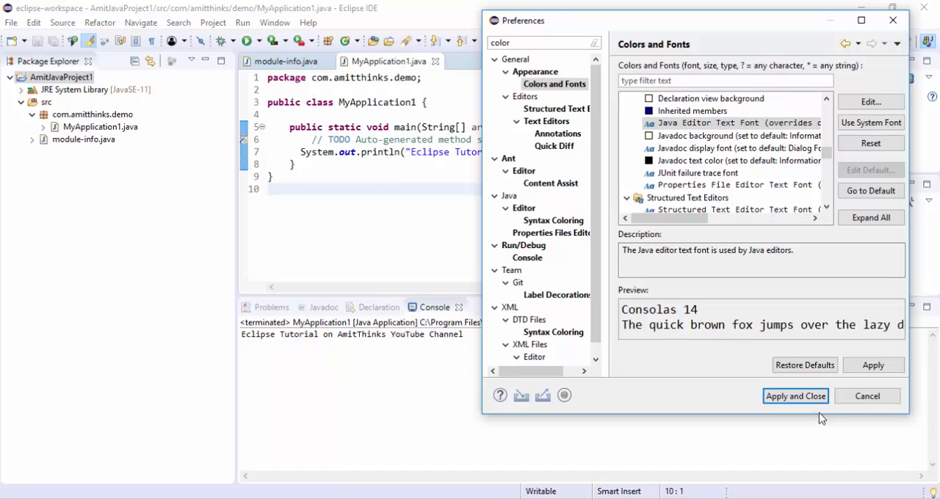
# - Apply the Consolas 14 font and close Preferences, returning to the MyApplication1 code
pyautogui.click(795, 397)
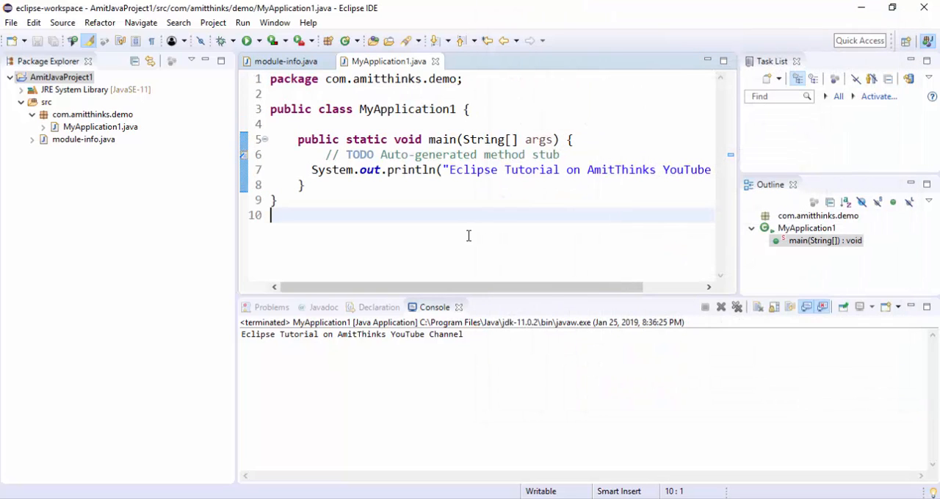